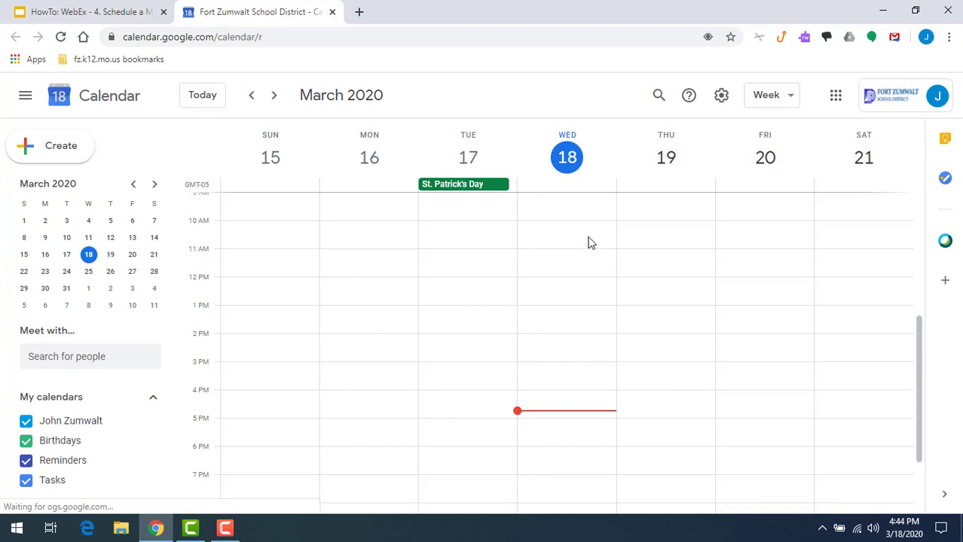
- Start a new event in the Thursday March 19 10am slot and title it 'Math Class'
{"action": "scroll", "scroll_direction": "up", "scroll_amount": 3}
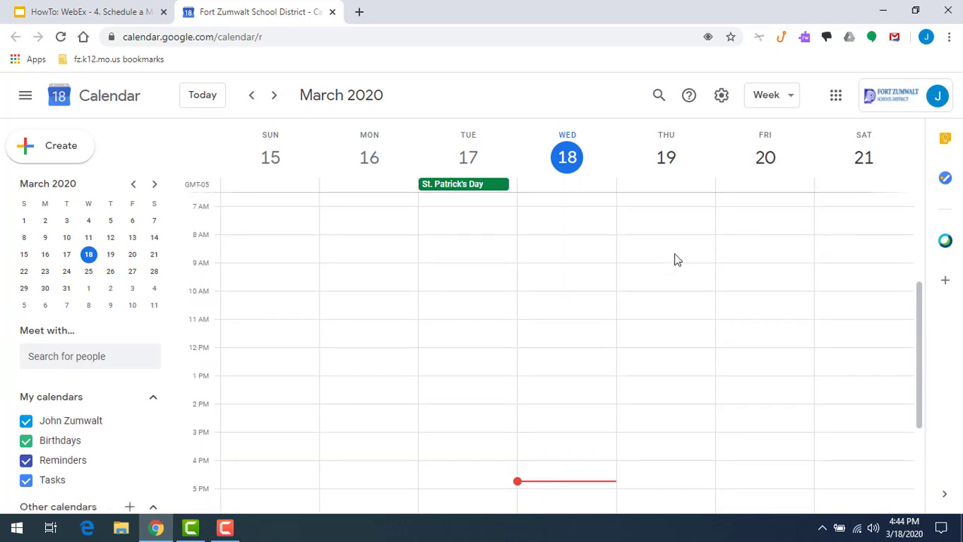
{"action": "scroll", "scroll_direction": "down", "scroll_amount": 3}
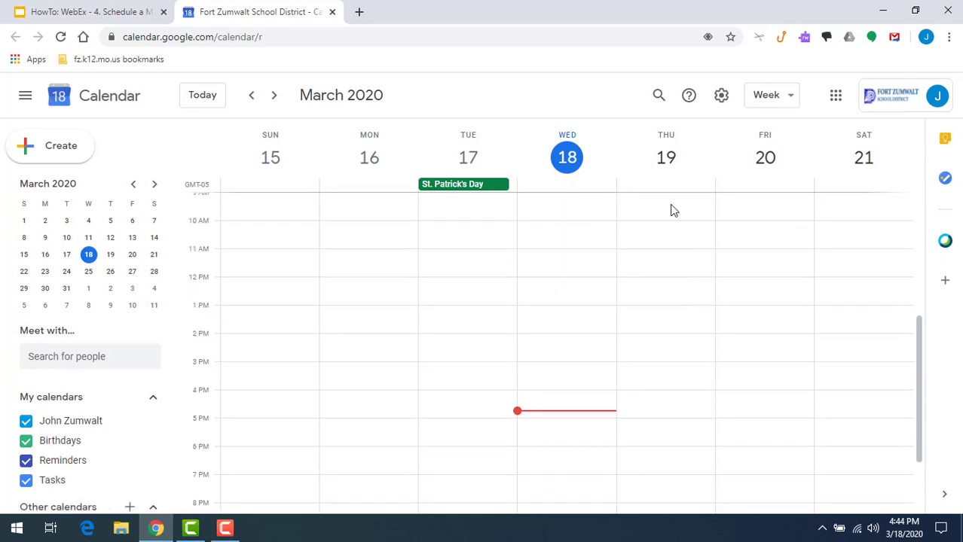
{"action": "left_click", "coordinate": [666, 234]}
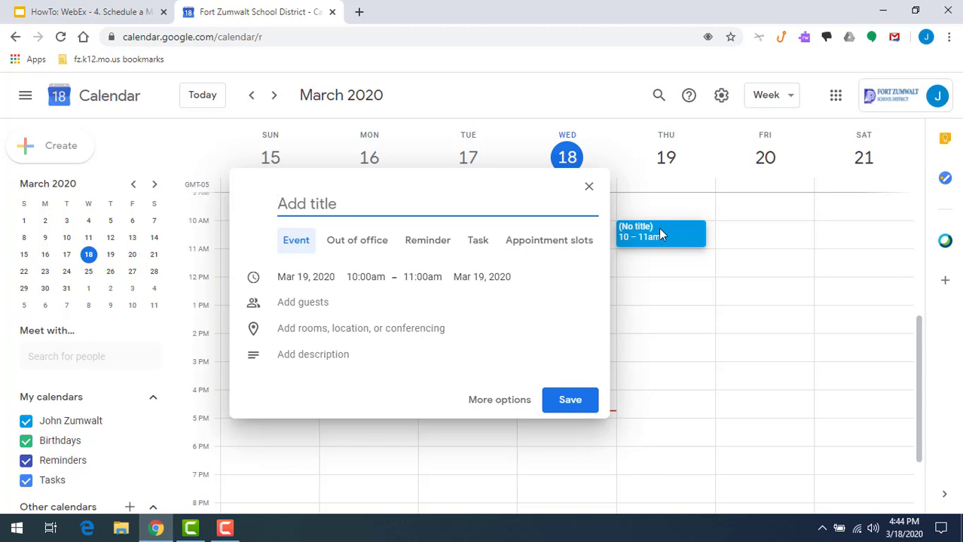
{"action": "type", "text": "Math"}
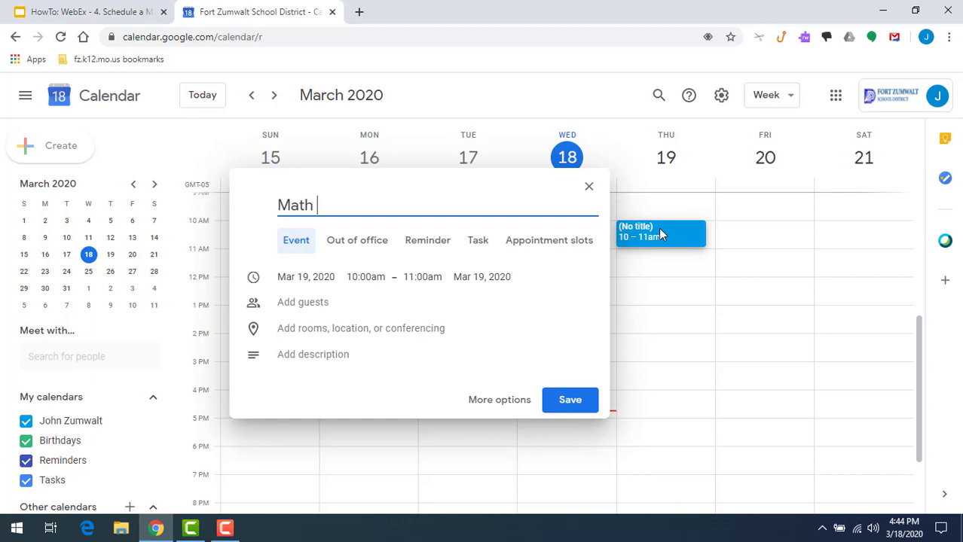
{"action": "type", "text": "Class"}
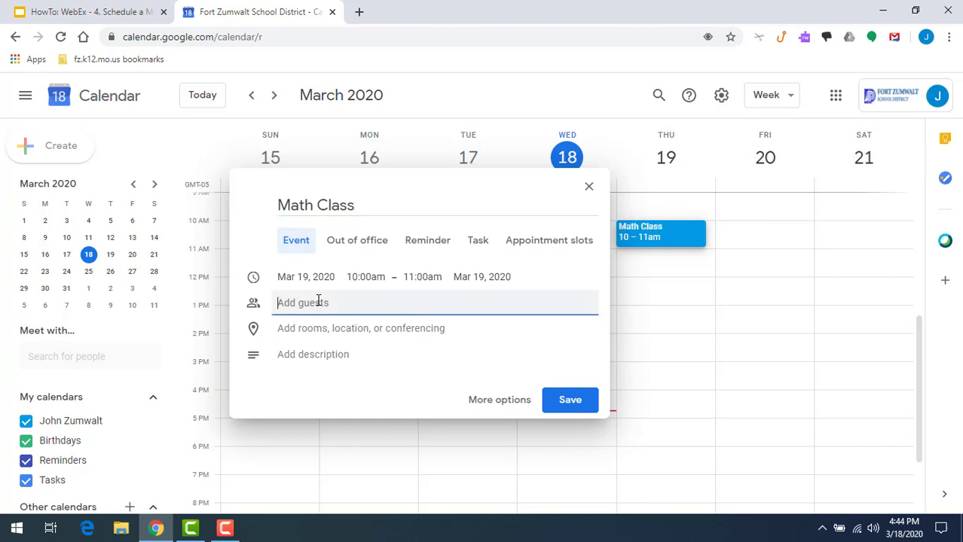
{"action": "type", "text": "studenttes"}
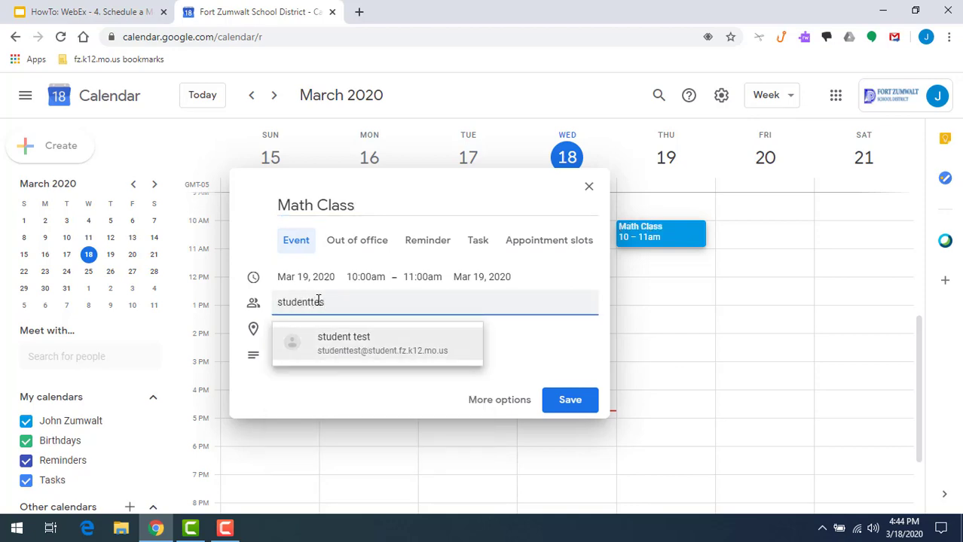
{"action": "left_click", "coordinate": [382, 343]}
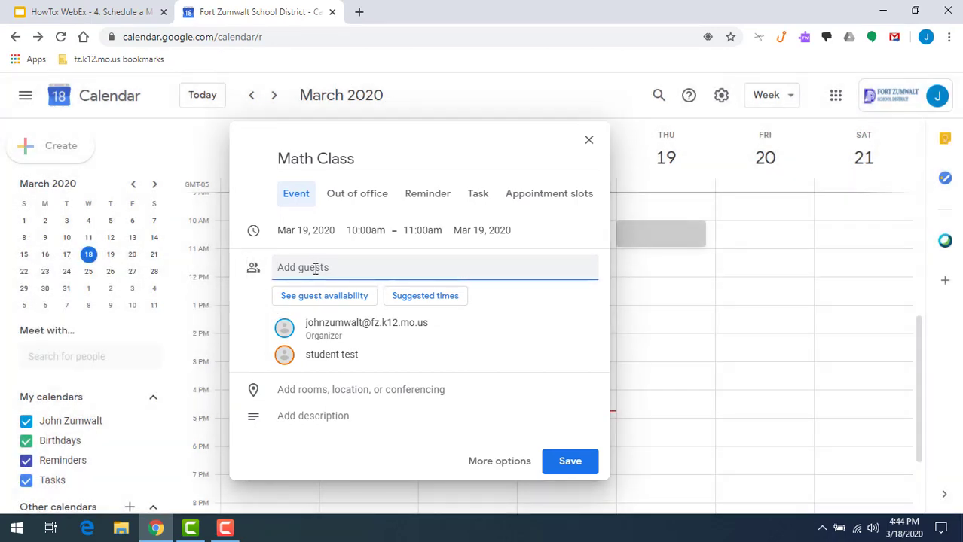
{"action": "type", "text": "matt roush"}
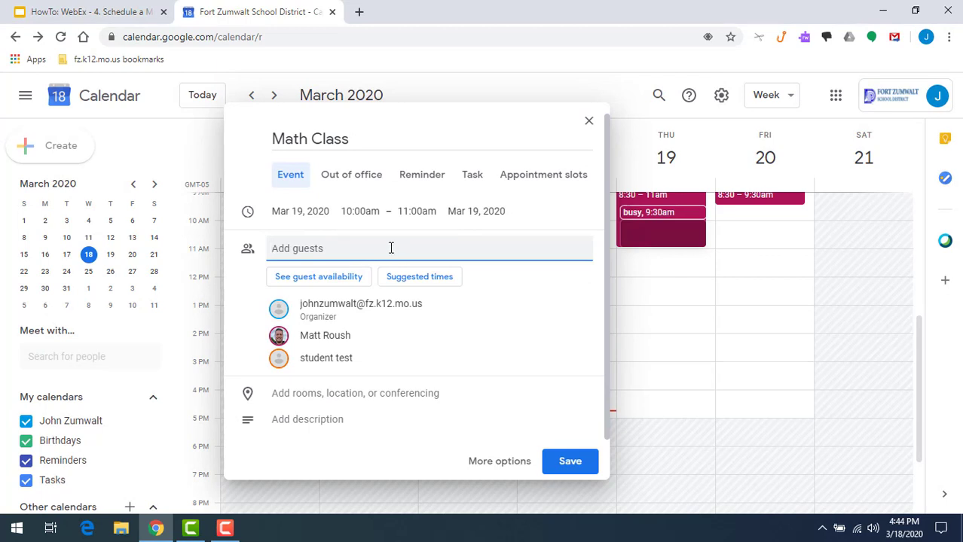
{"action": "left_click", "coordinate": [355, 392]}
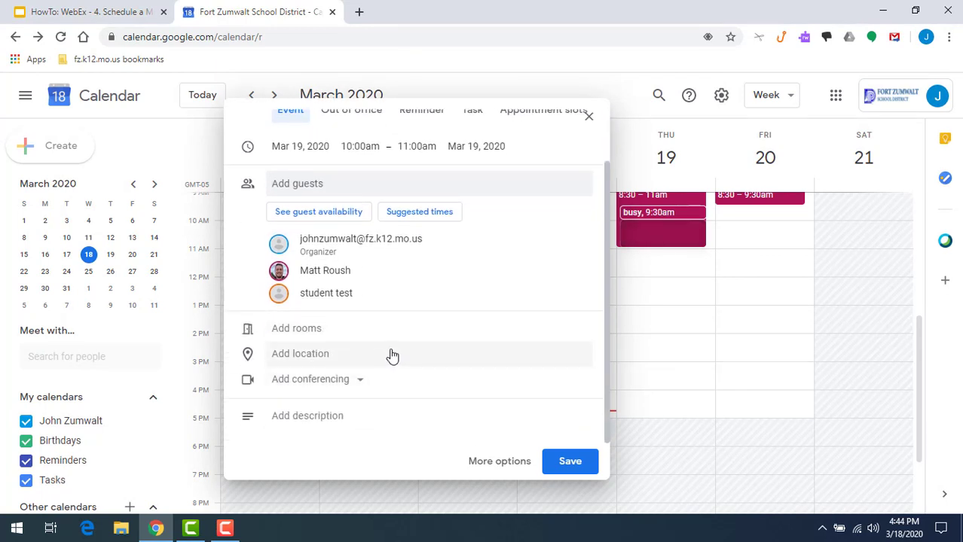
{"action": "mouse_move", "coordinate": [345, 343]}
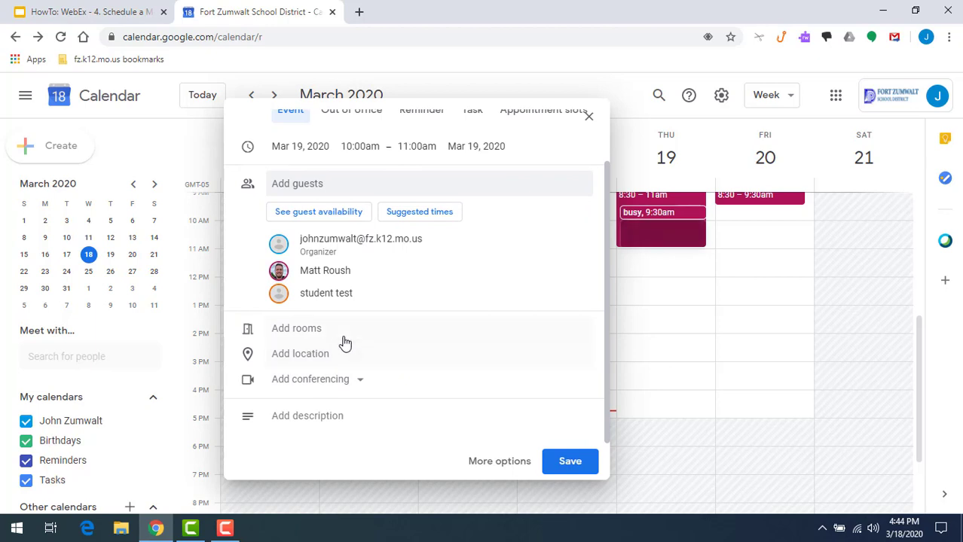
{"action": "mouse_move", "coordinate": [374, 352]}
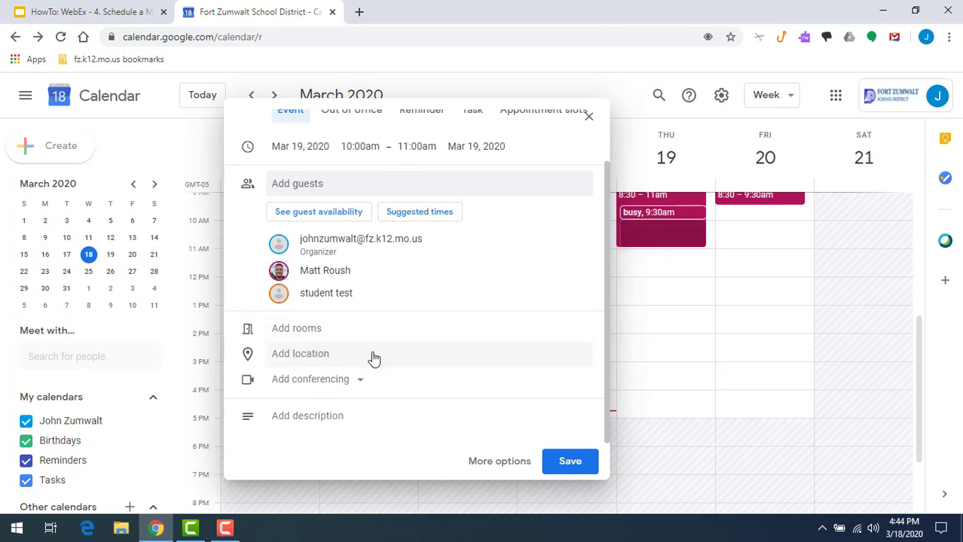
{"action": "mouse_move", "coordinate": [362, 384]}
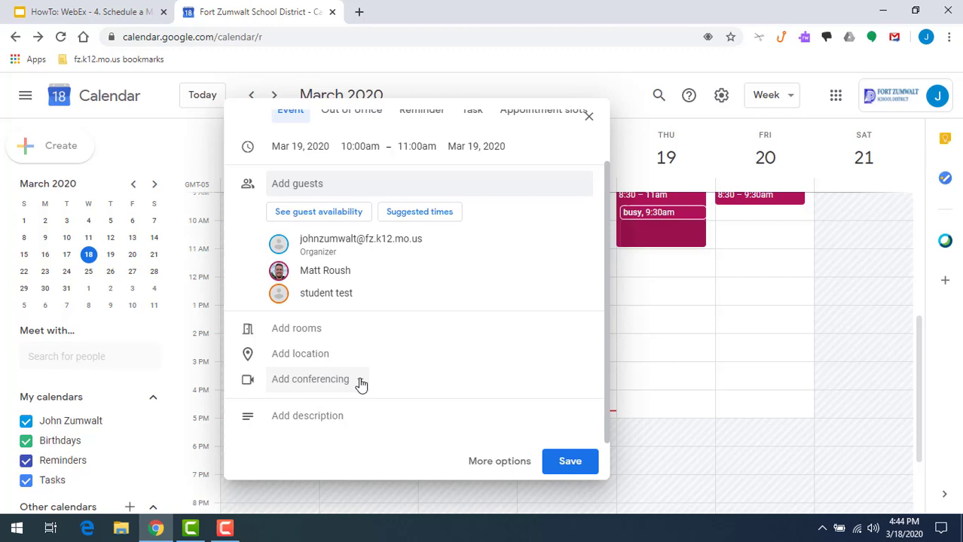
- Choose Webex meeting as the event's conferencing service
{"action": "left_click", "coordinate": [310, 380]}
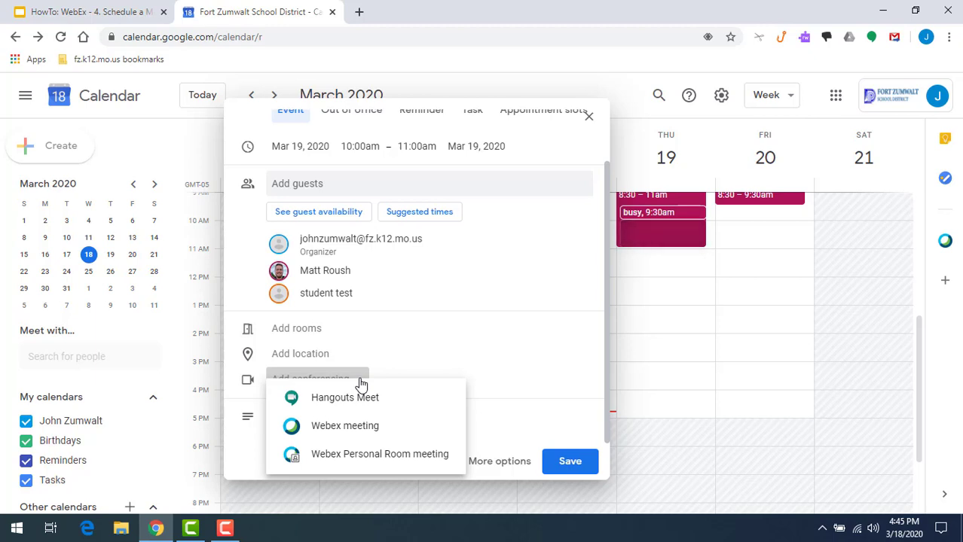
{"action": "mouse_move", "coordinate": [344, 425]}
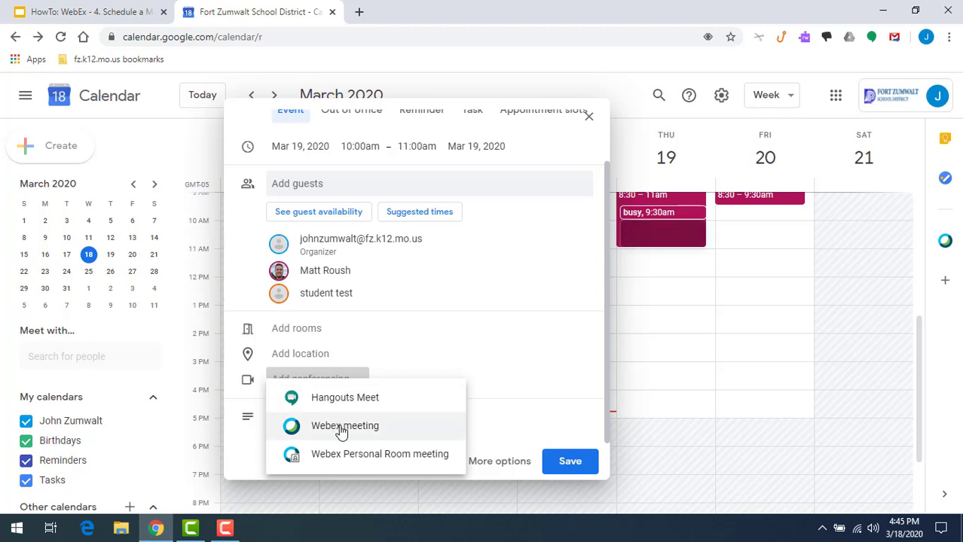
{"action": "left_click", "coordinate": [344, 425]}
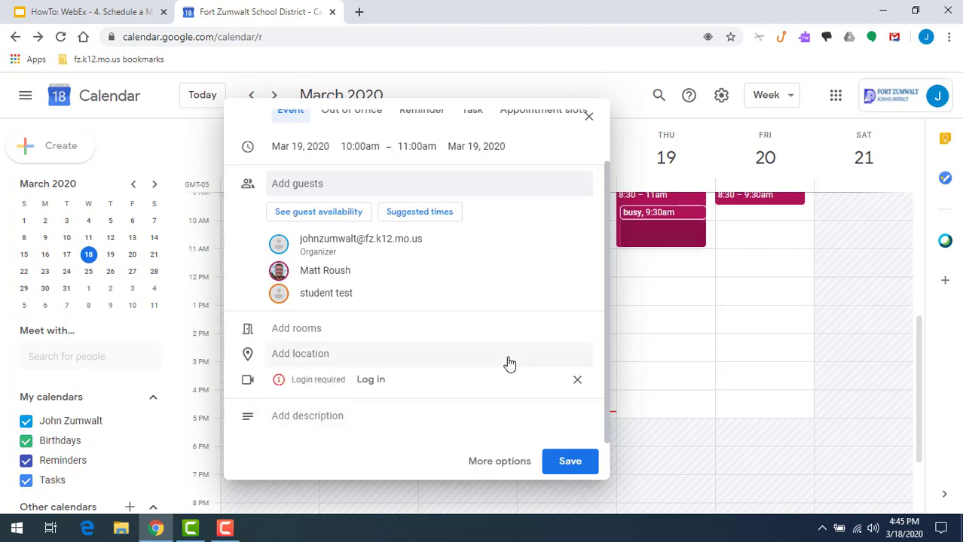
{"action": "mouse_move", "coordinate": [392, 372]}
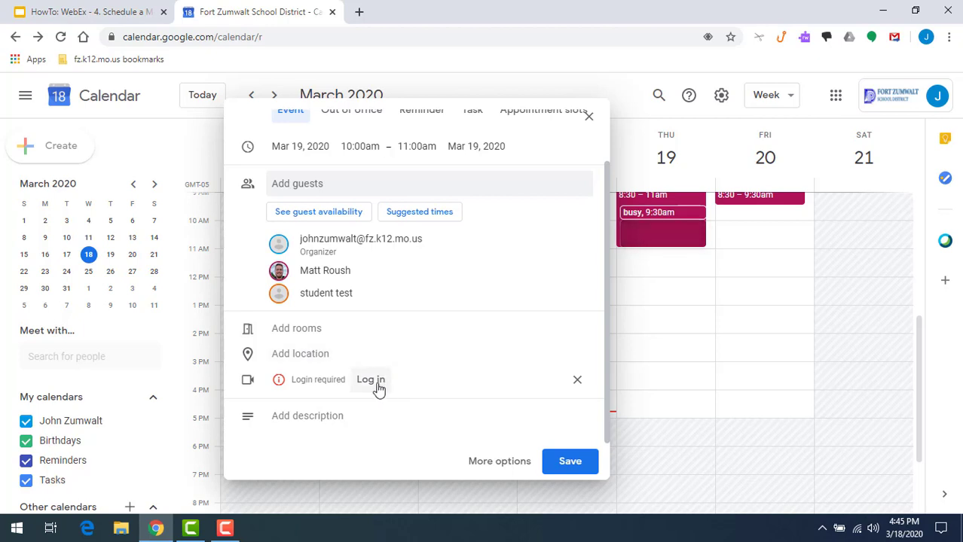
- Log in to Webex with the school Google account and allow Cisco Webex access to the calendar
{"action": "left_click", "coordinate": [371, 380]}
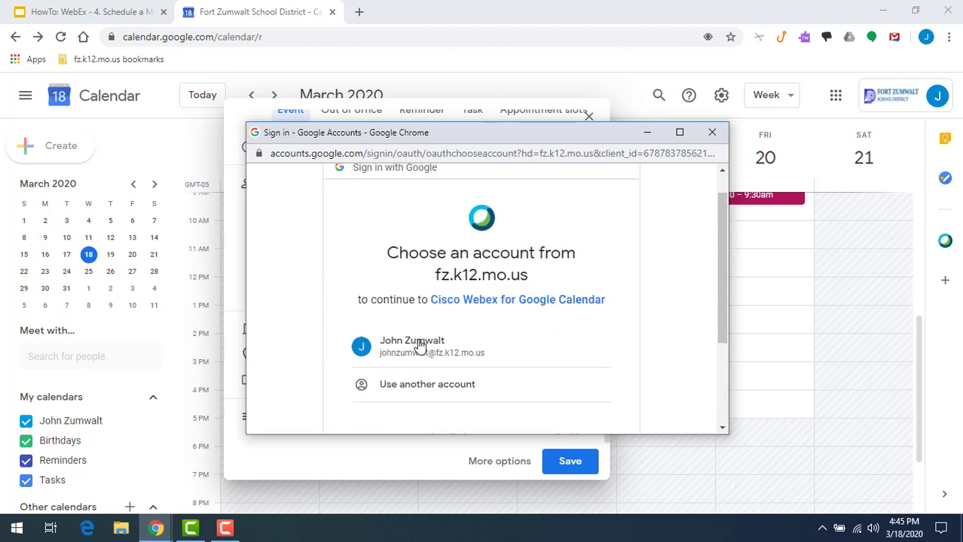
{"action": "left_click", "coordinate": [431, 346]}
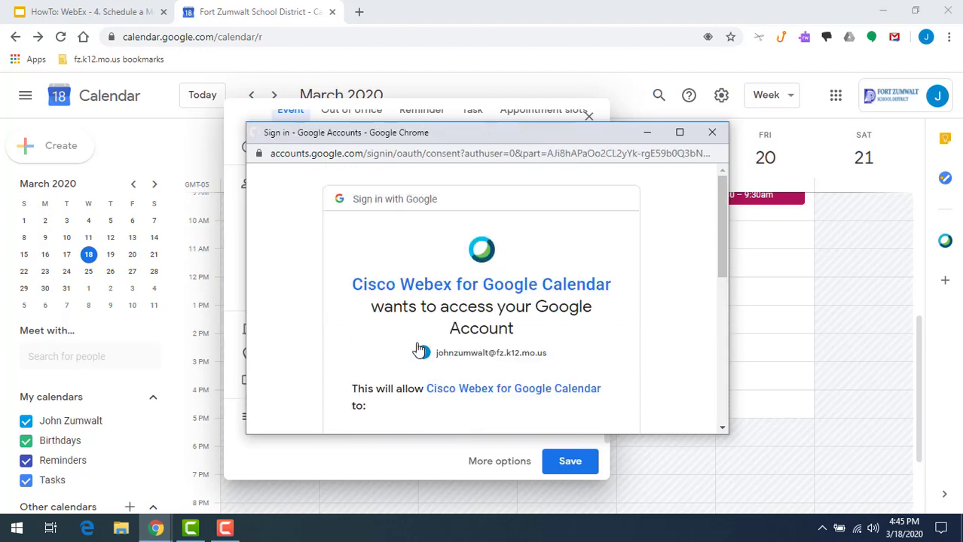
{"action": "scroll", "scroll_direction": "down", "scroll_amount": 3}
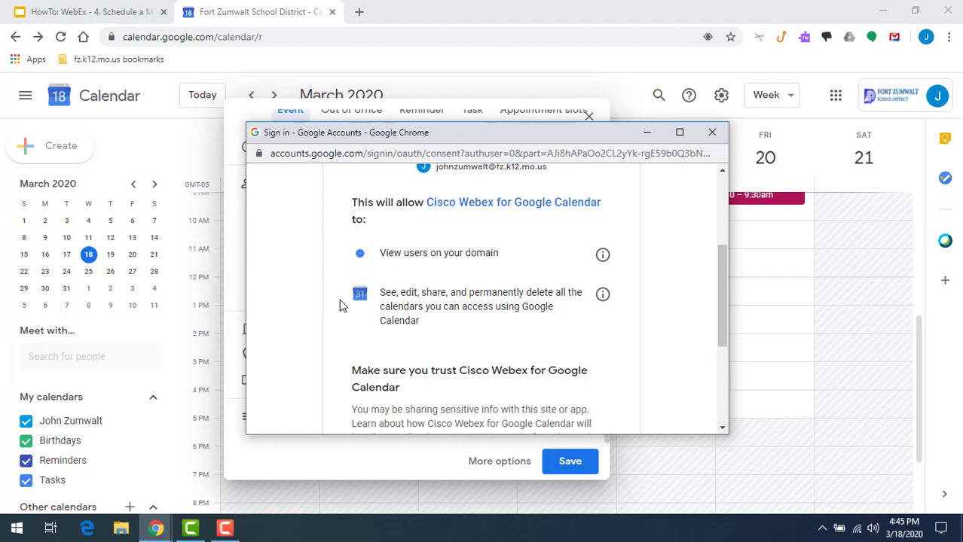
{"action": "scroll", "scroll_direction": "down", "scroll_amount": 3}
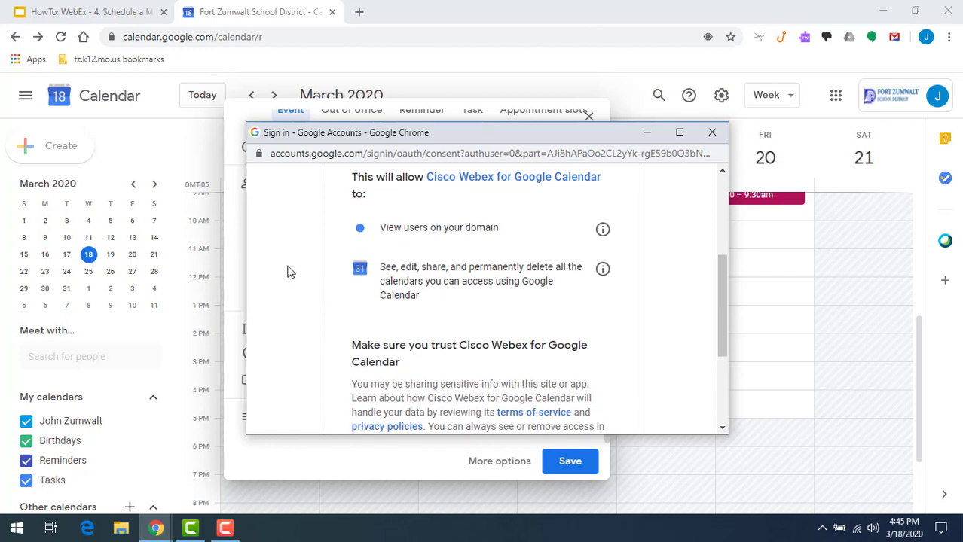
{"action": "scroll", "scroll_direction": "down", "scroll_amount": 3}
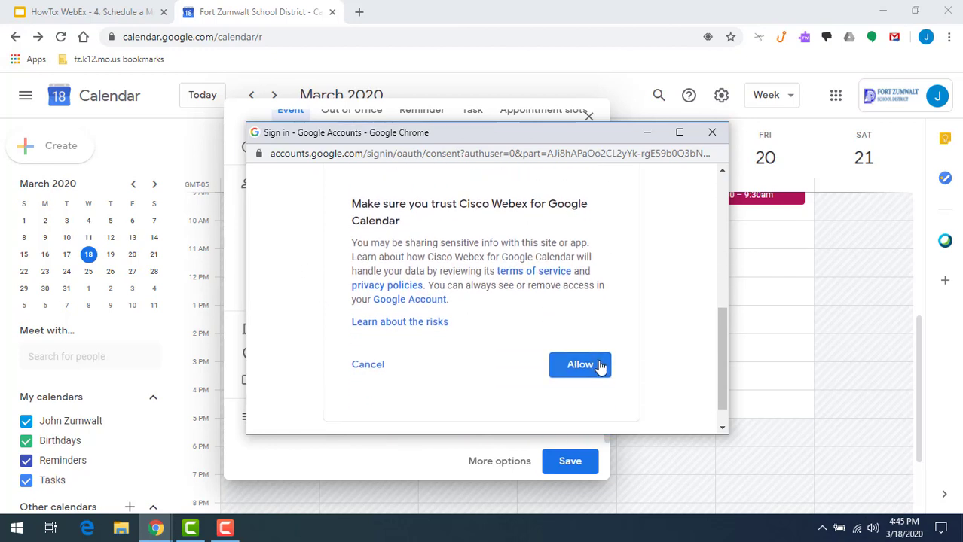
{"action": "left_click", "coordinate": [580, 365]}
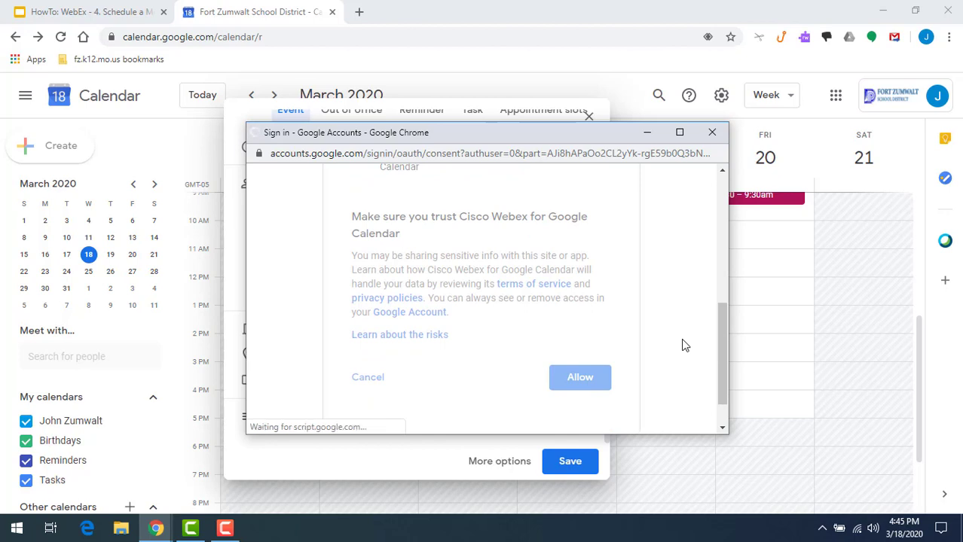
{"action": "left_click", "coordinate": [580, 377]}
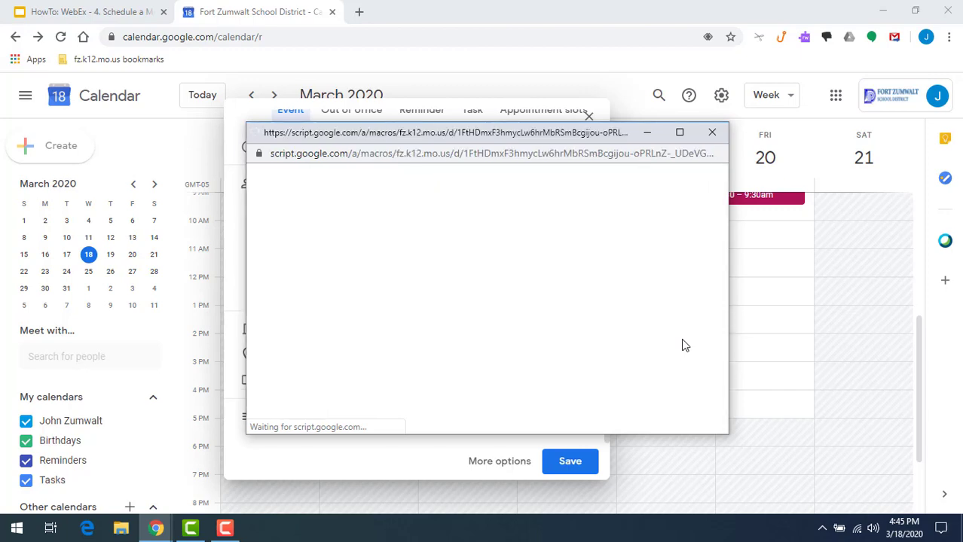
{"action": "left_click", "coordinate": [712, 132]}
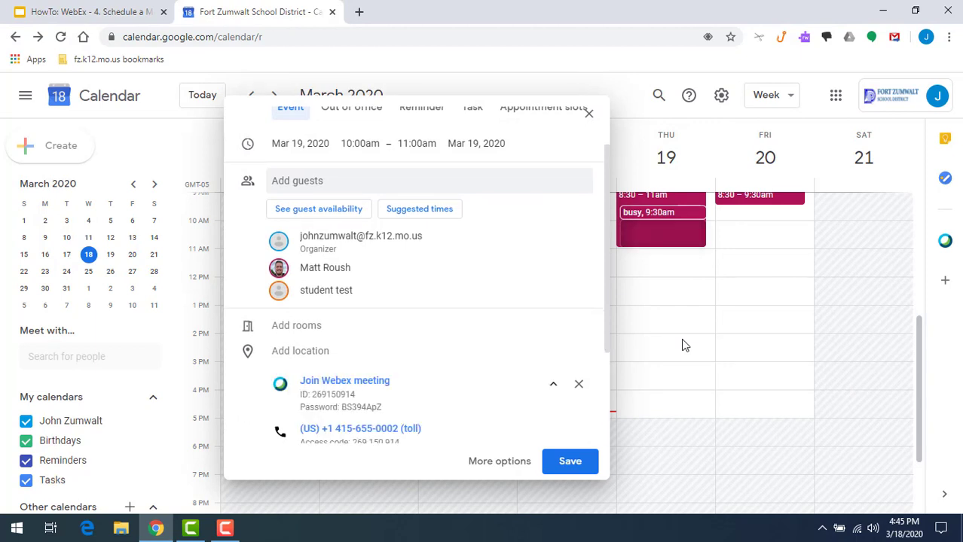
{"action": "scroll", "scroll_direction": "down", "scroll_amount": 3}
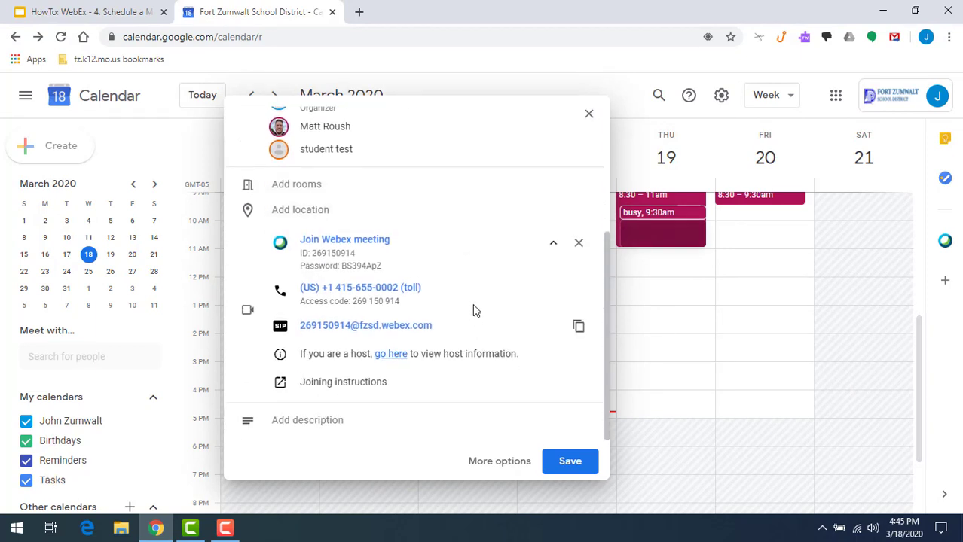
{"action": "mouse_move", "coordinate": [459, 265]}
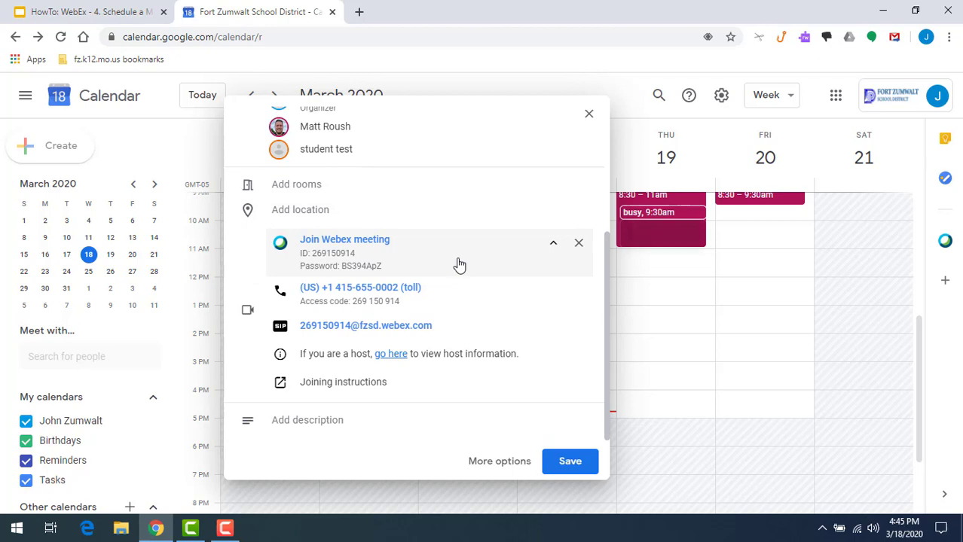
{"action": "mouse_move", "coordinate": [380, 247]}
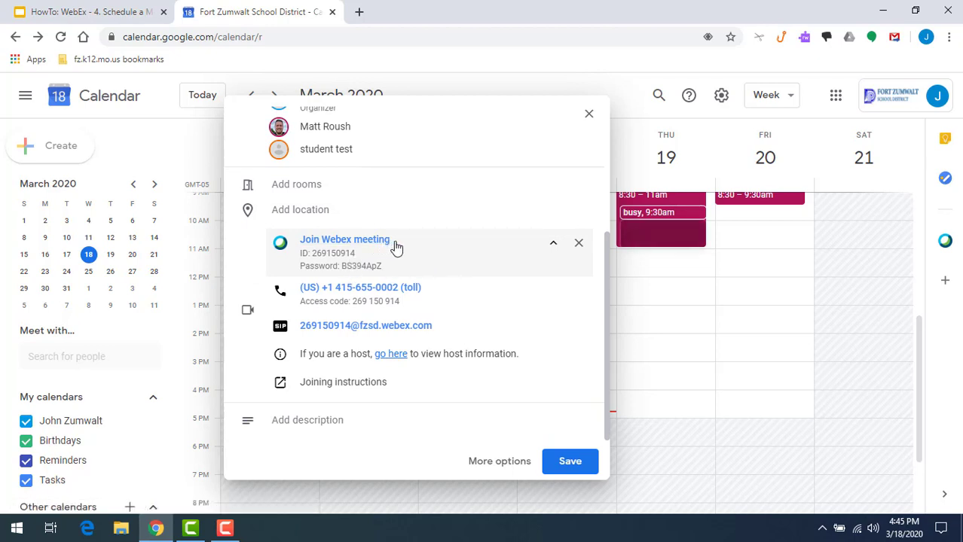
{"action": "mouse_move", "coordinate": [400, 278]}
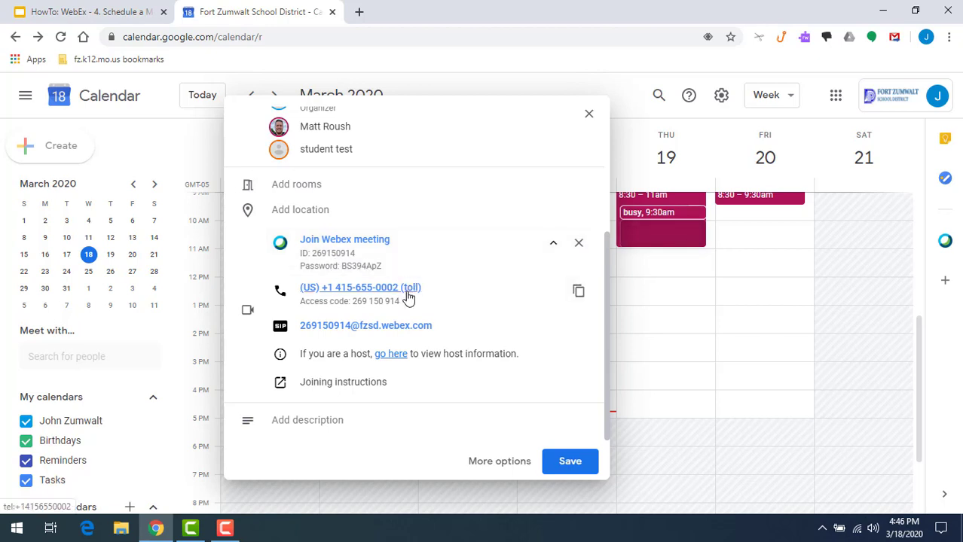
{"action": "mouse_move", "coordinate": [391, 354]}
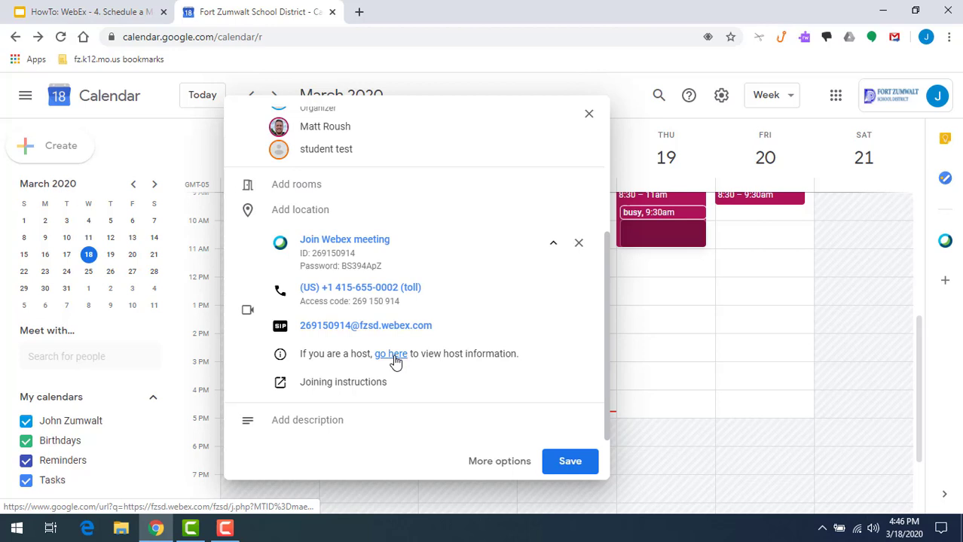
{"action": "mouse_move", "coordinate": [539, 360]}
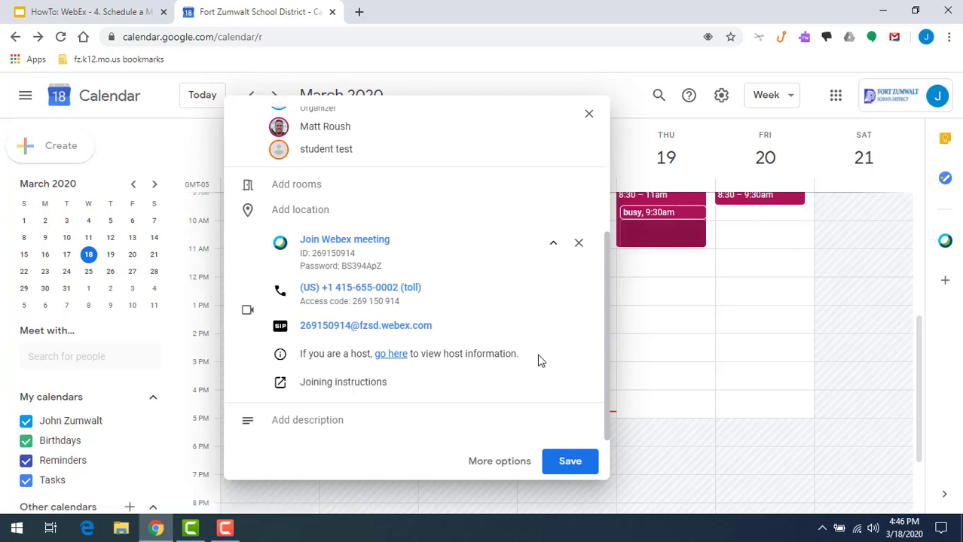
{"action": "mouse_move", "coordinate": [353, 355]}
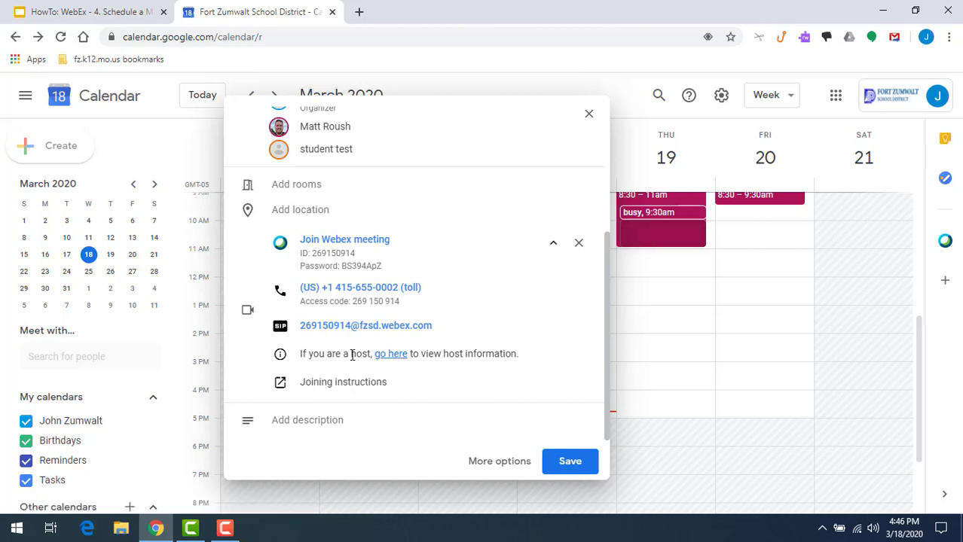
{"action": "mouse_move", "coordinate": [464, 369]}
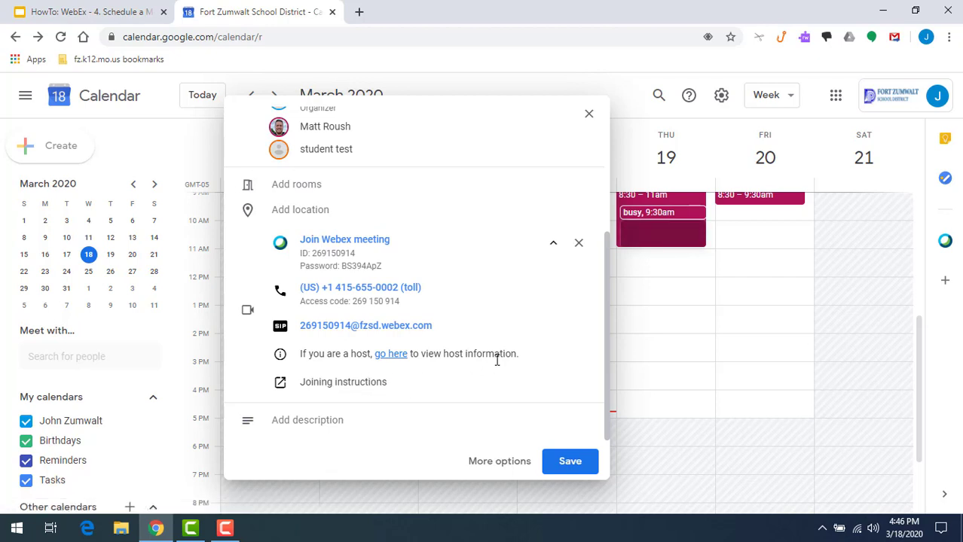
{"action": "mouse_move", "coordinate": [489, 323]}
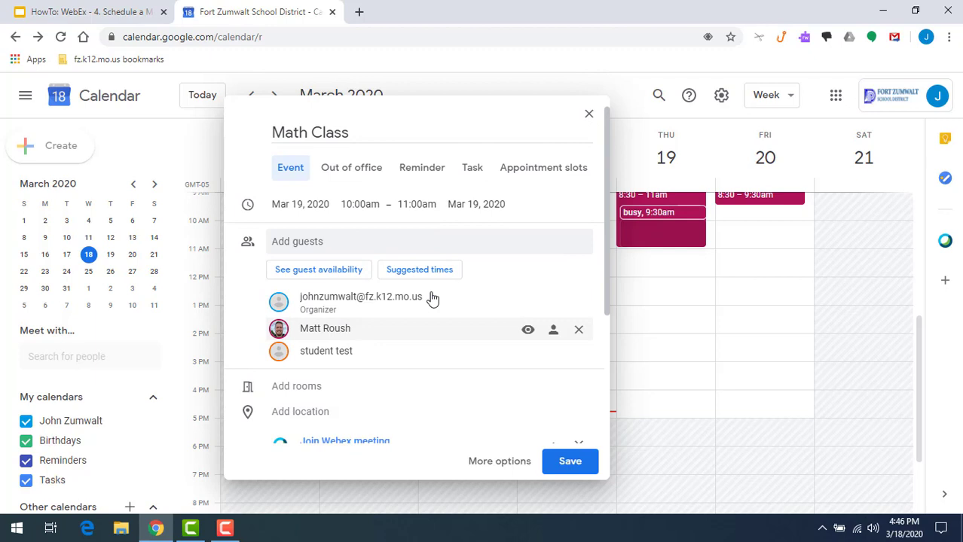
- Write a bulleted description with 'Be prepared' and 'Bring'
{"action": "scroll", "scroll_direction": "down", "scroll_amount": 3}
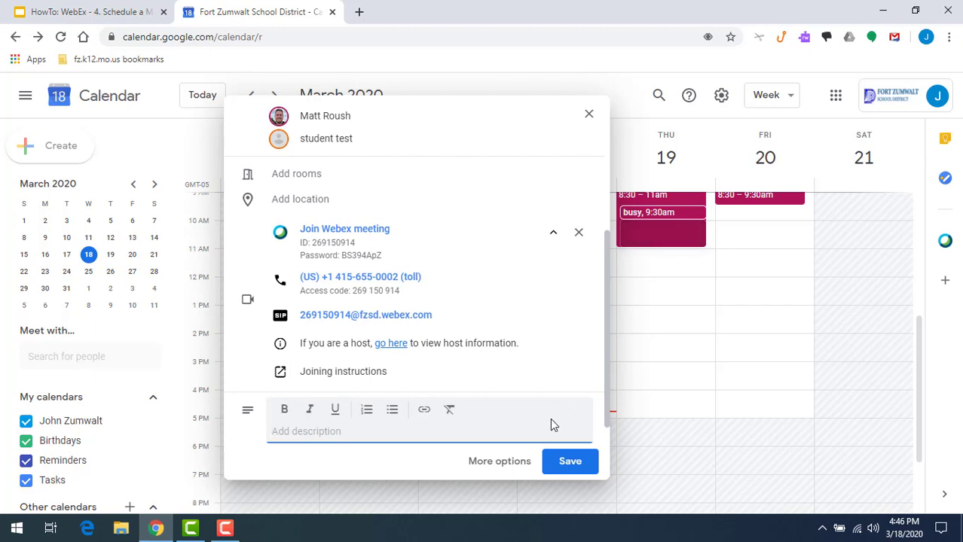
{"action": "mouse_move", "coordinate": [425, 410]}
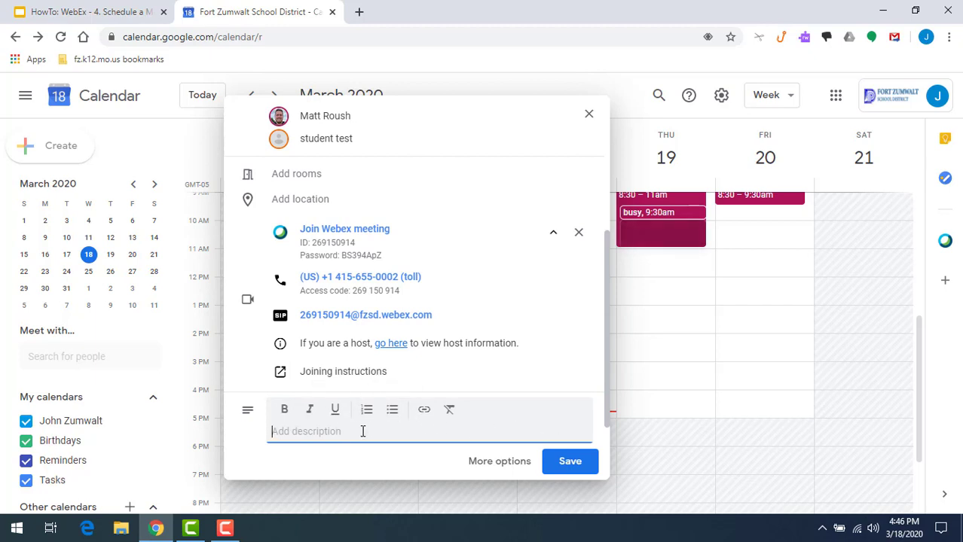
{"action": "mouse_move", "coordinate": [392, 410]}
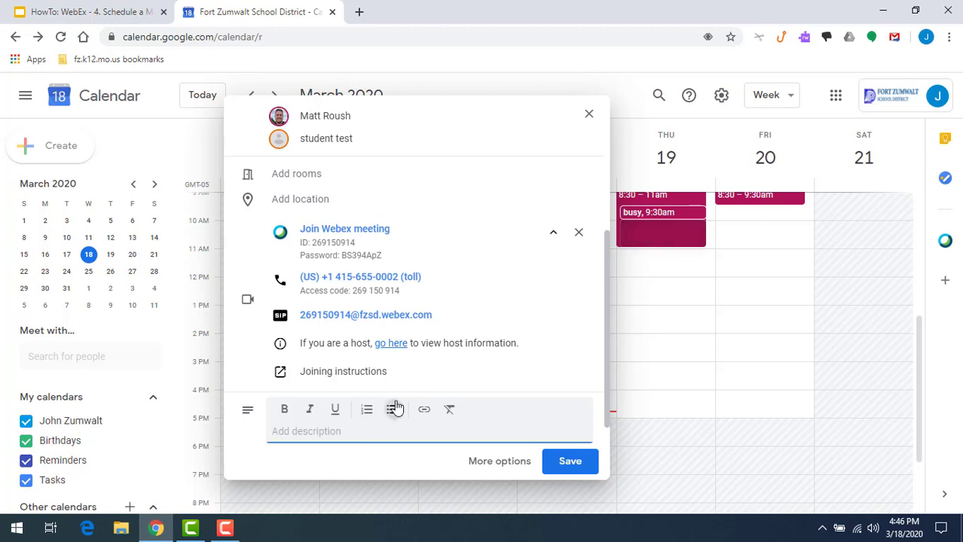
{"action": "left_click", "coordinate": [392, 410]}
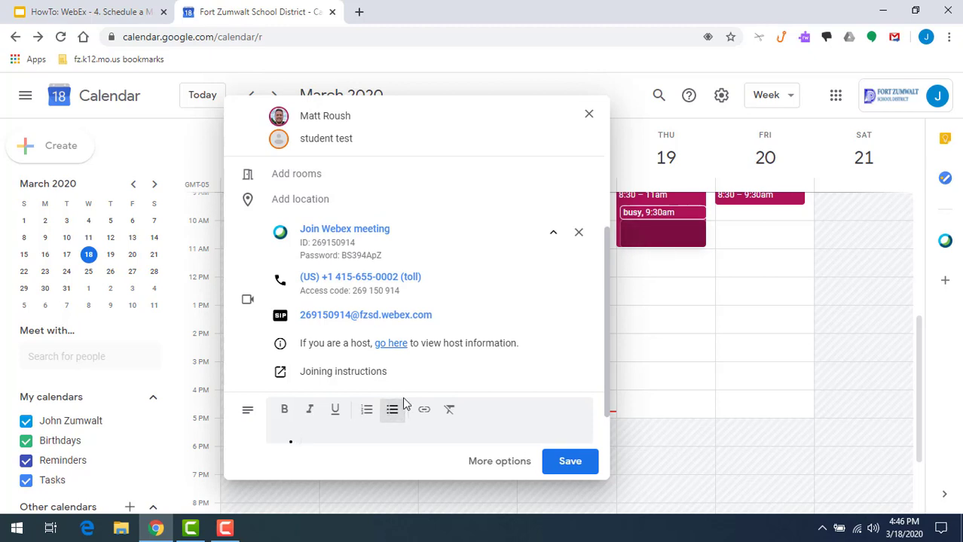
{"action": "type", "text": "Be prep"}
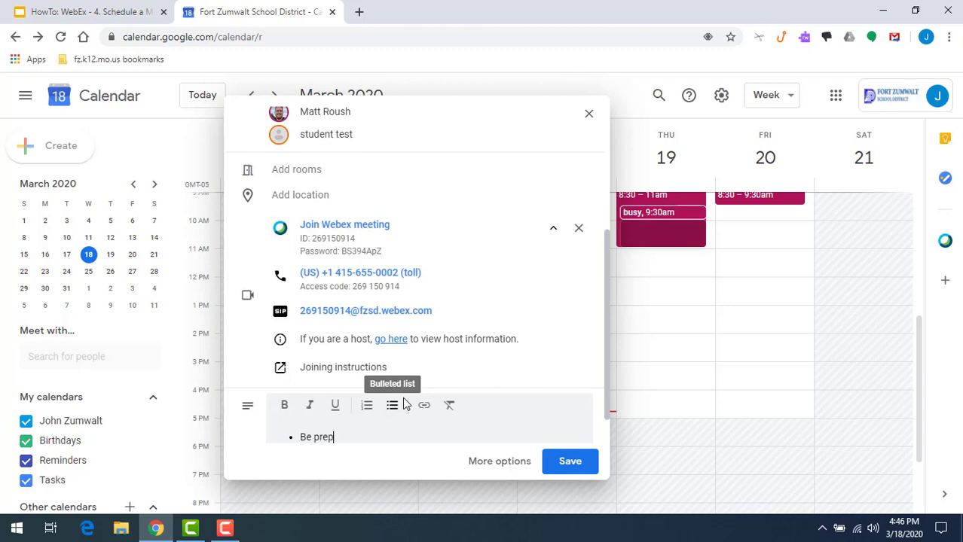
{"action": "type", "text": "ared"}
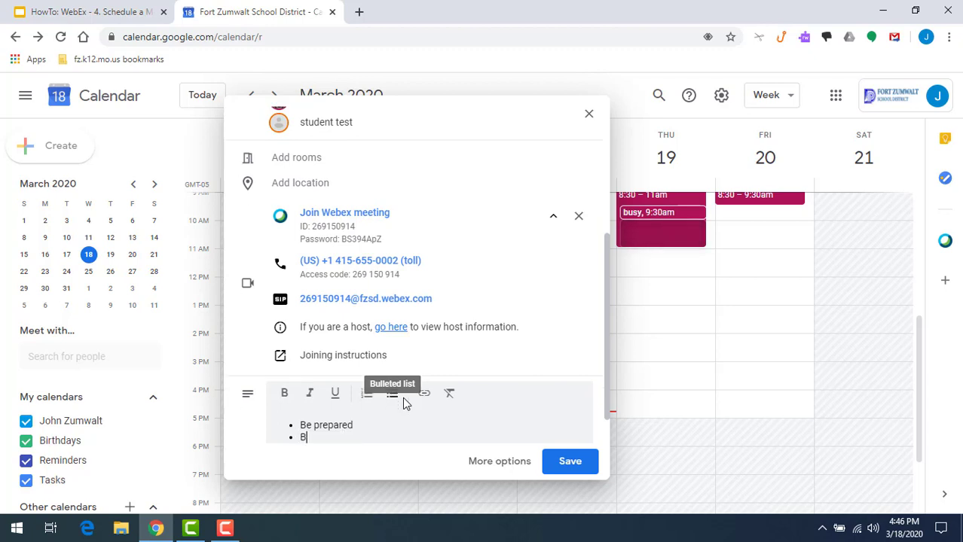
{"action": "type", "text": "ring"}
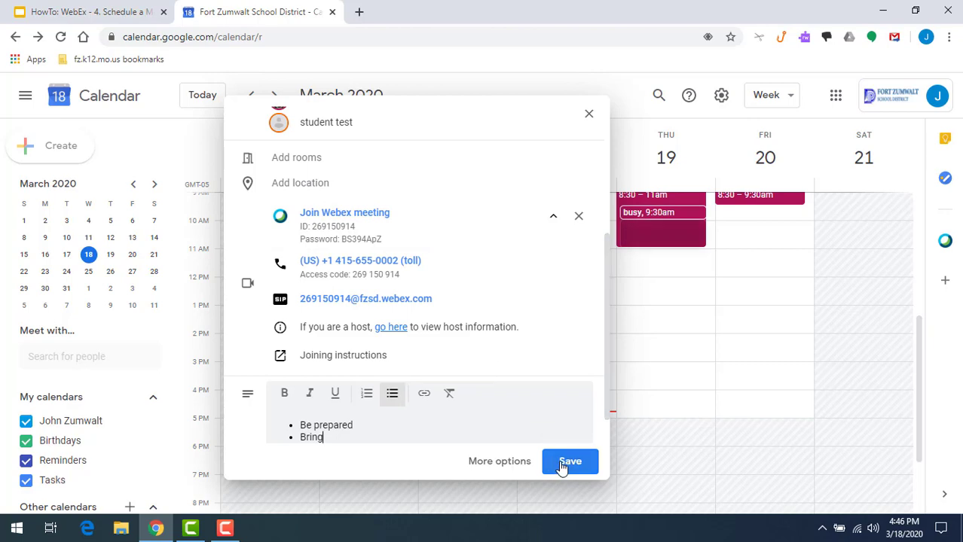
- Save Math Class and send invitation emails to the guests
{"action": "left_click", "coordinate": [570, 461]}
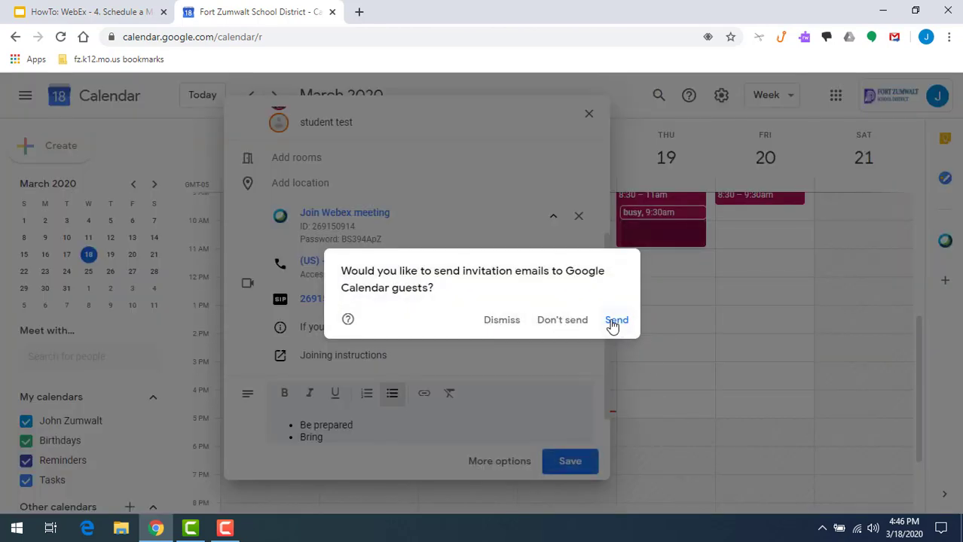
{"action": "left_click", "coordinate": [617, 319]}
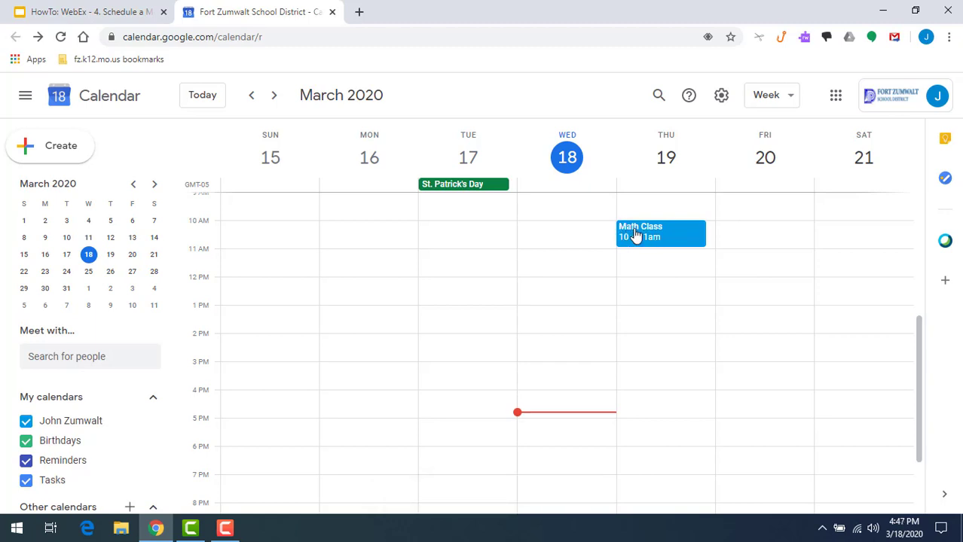
{"action": "mouse_move", "coordinate": [639, 235]}
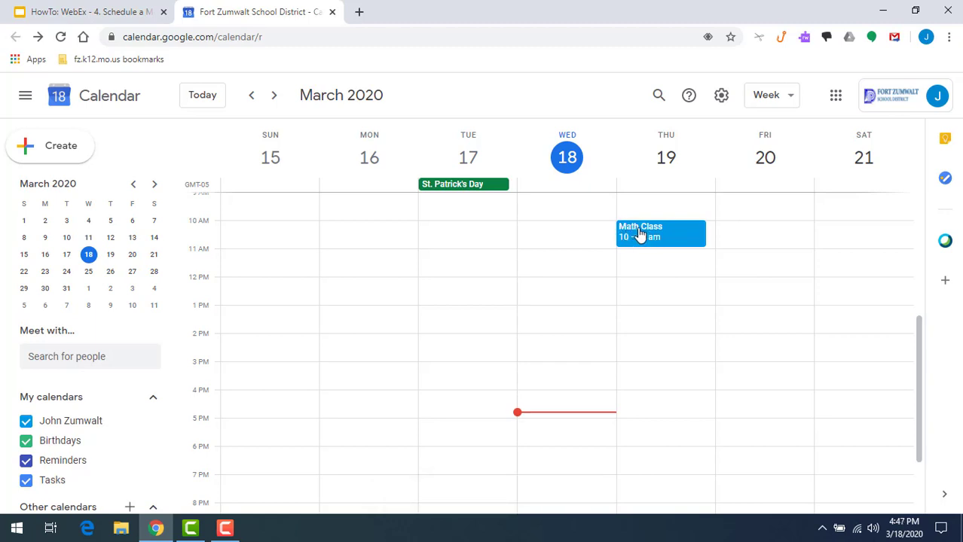
- View the saved Math Class details with its Webex info and 3 guests
{"action": "left_click", "coordinate": [660, 234]}
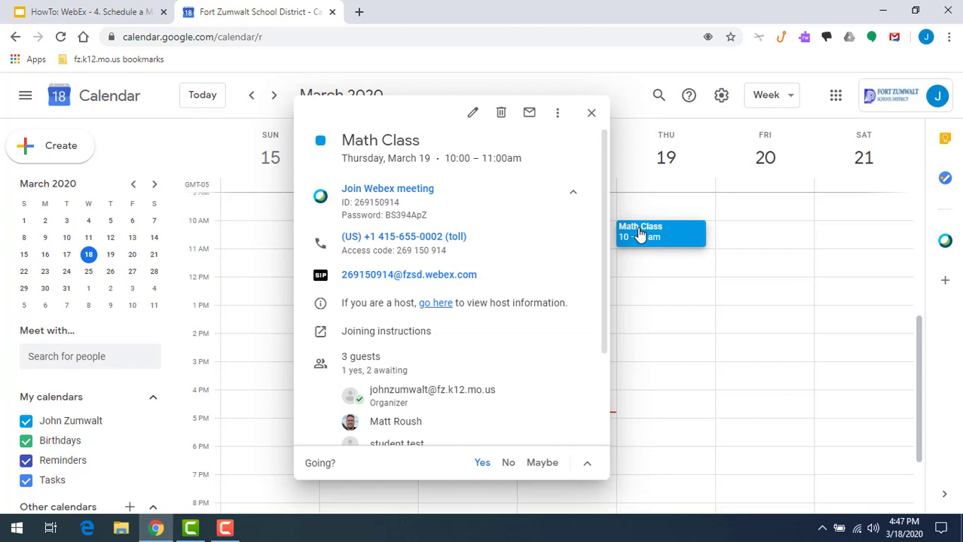
{"action": "mouse_move", "coordinate": [361, 319]}
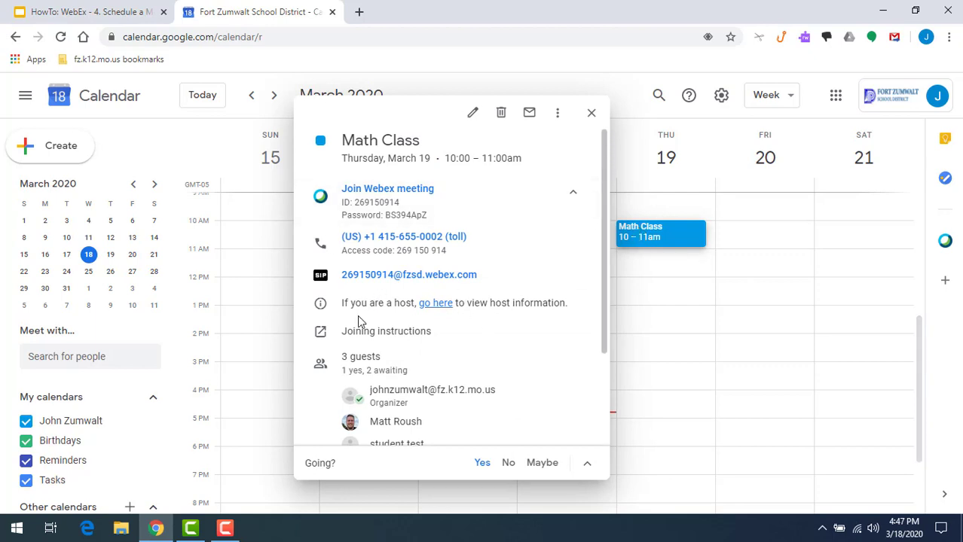
{"action": "mouse_move", "coordinate": [436, 303]}
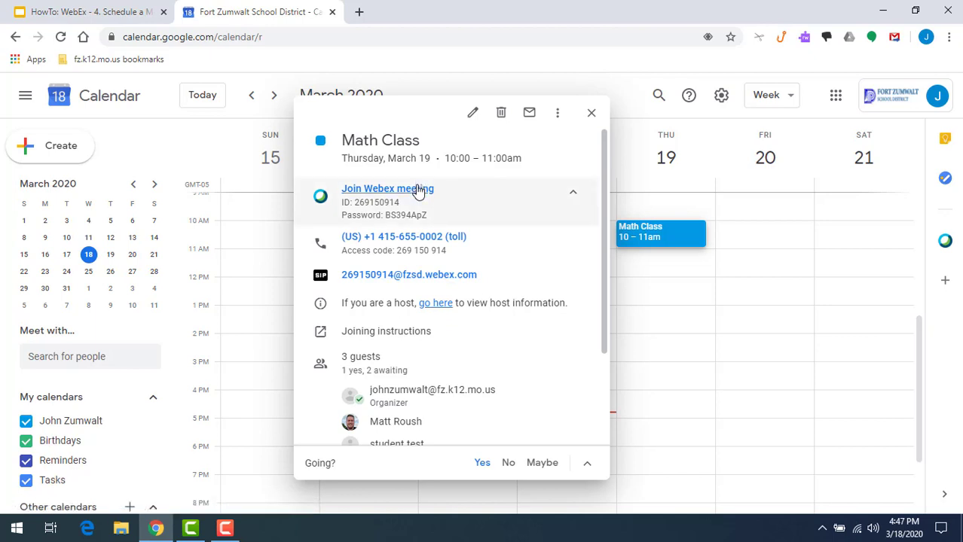
{"action": "mouse_move", "coordinate": [467, 341]}
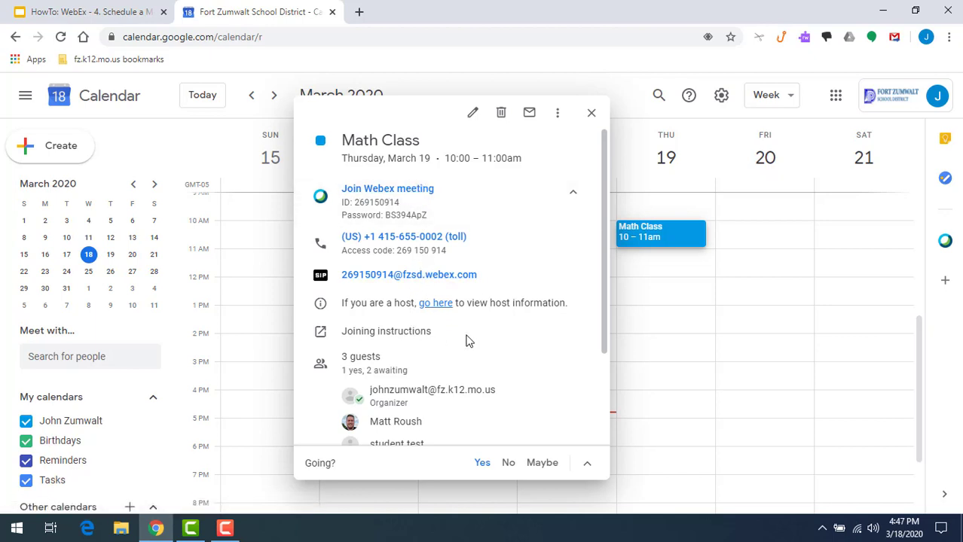
{"action": "mouse_move", "coordinate": [507, 340]}
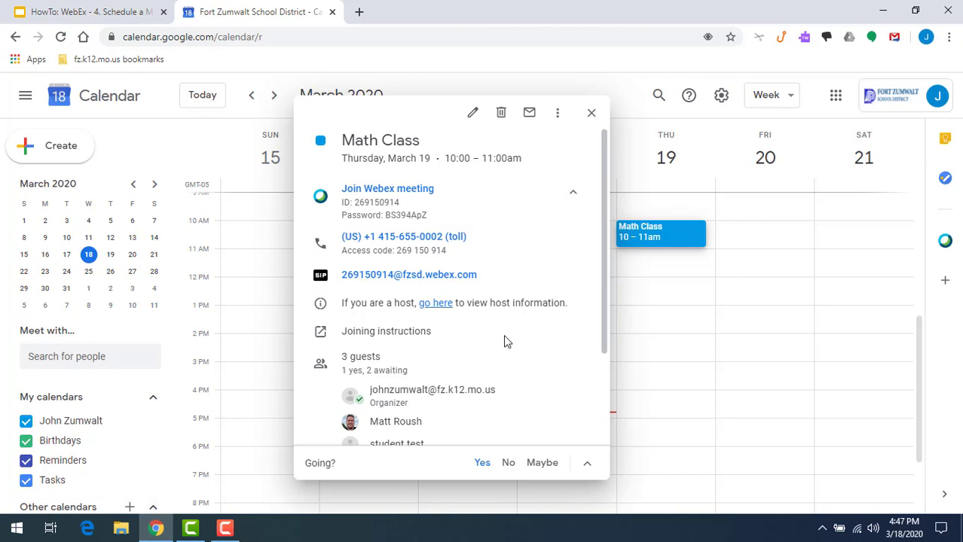